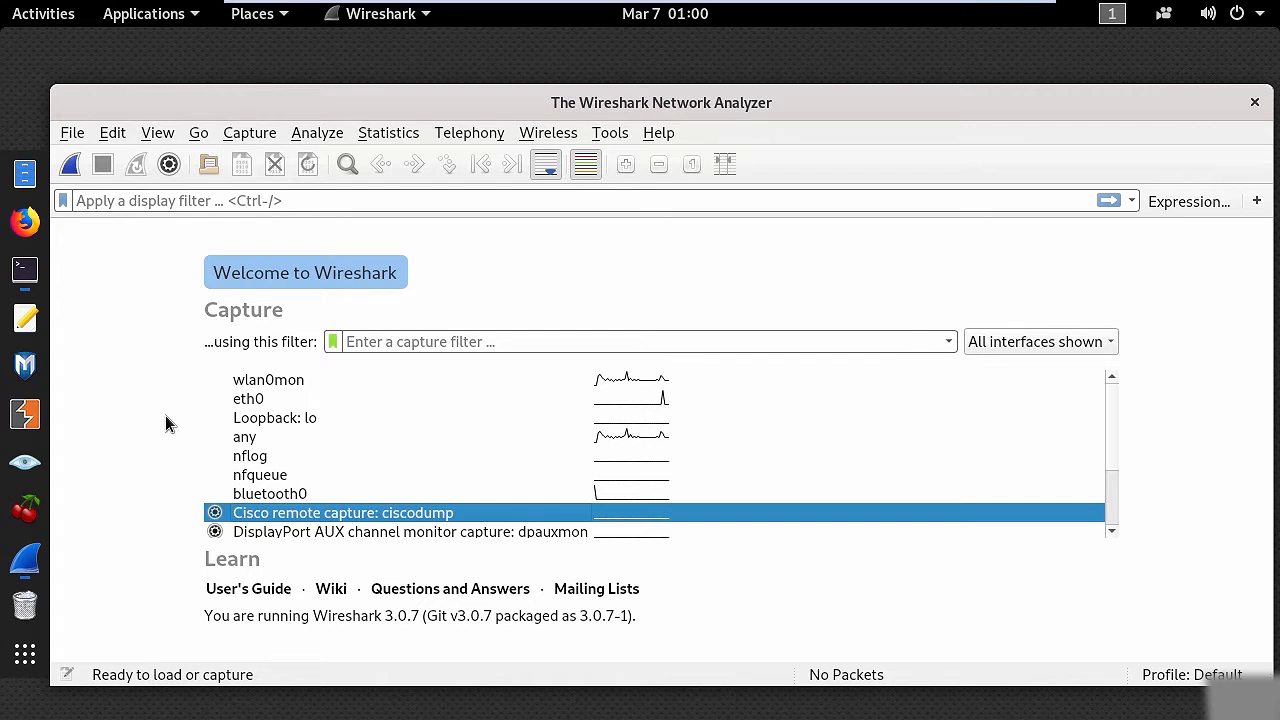
- Start a live packet capture on the wlan0mon monitor interface
left_click(268, 379)
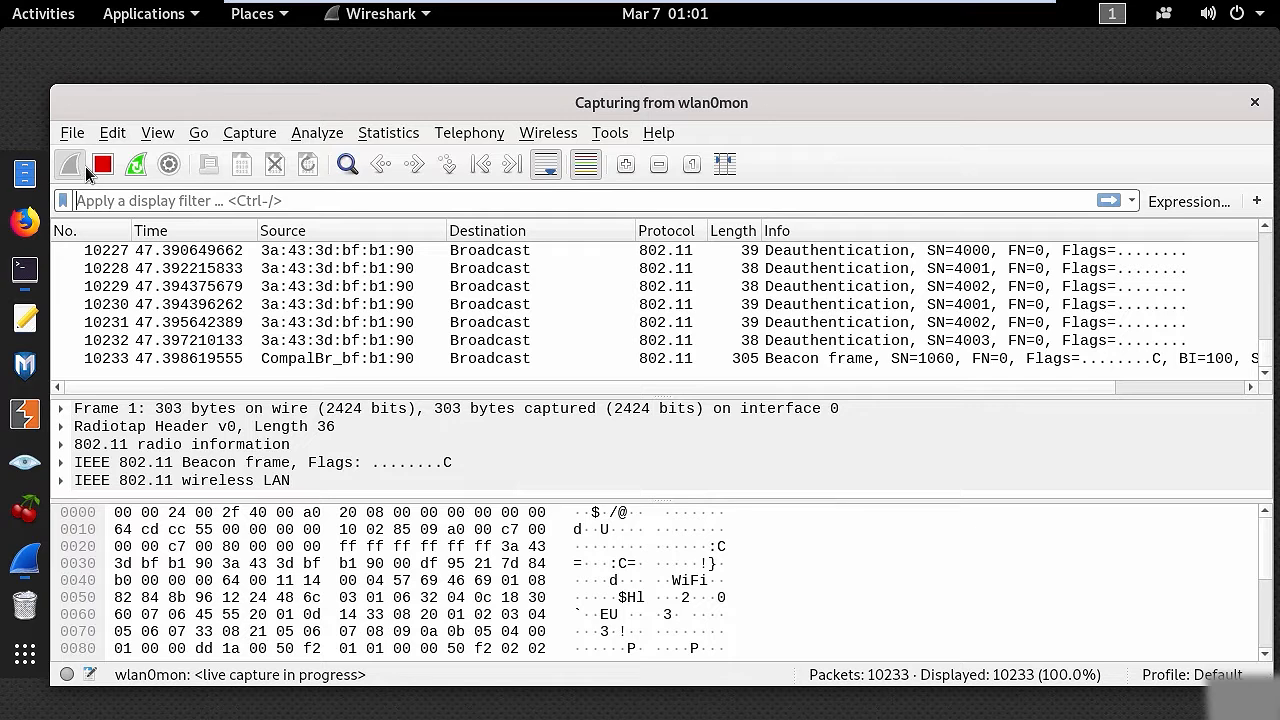
- Stop the capture, filter deauthentication frames (wlan.fc.type_subtype == 12), then begin a wlan.bssid filter
left_click(102, 164)
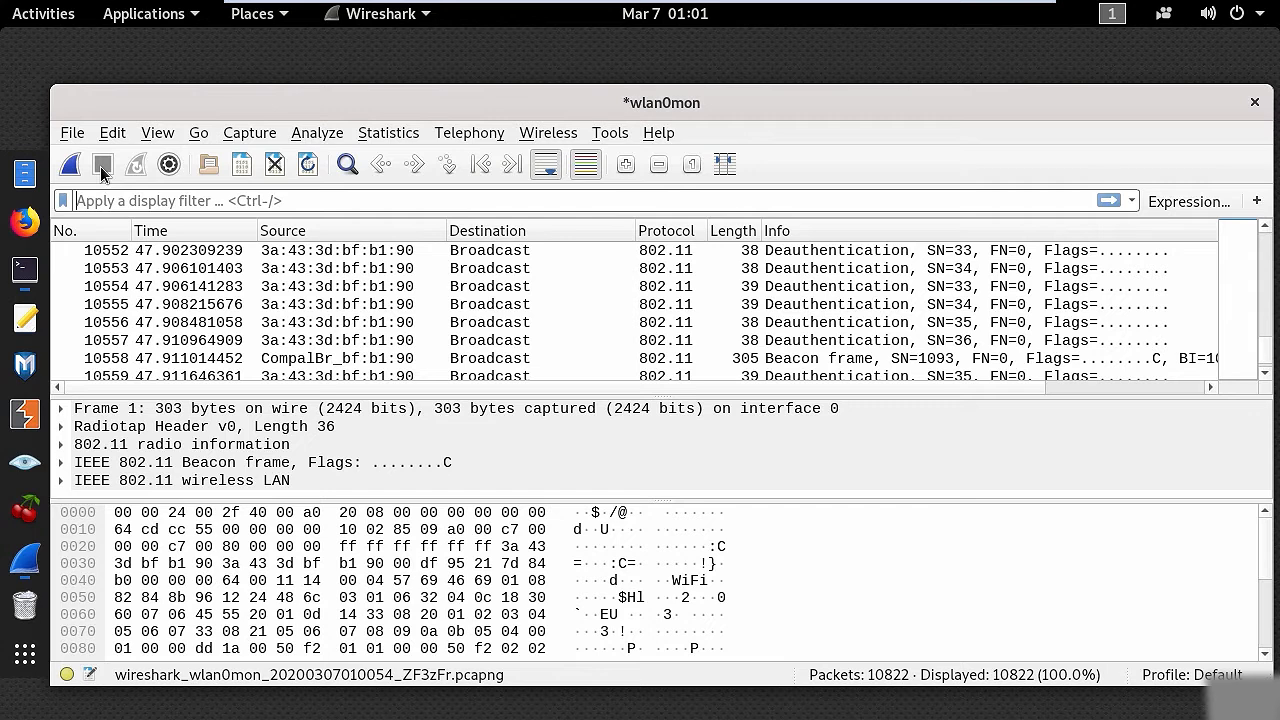
type("wlan.fc.type_subtype ==12")
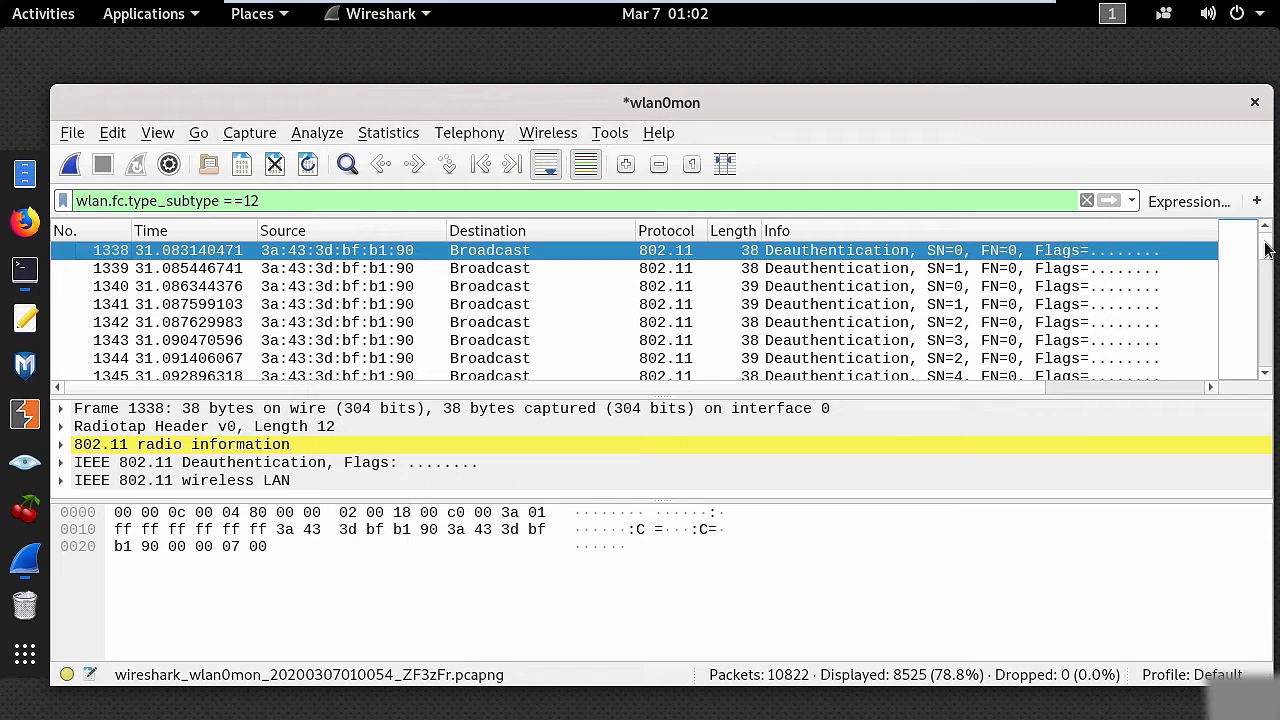
mouse_move(1236, 249)
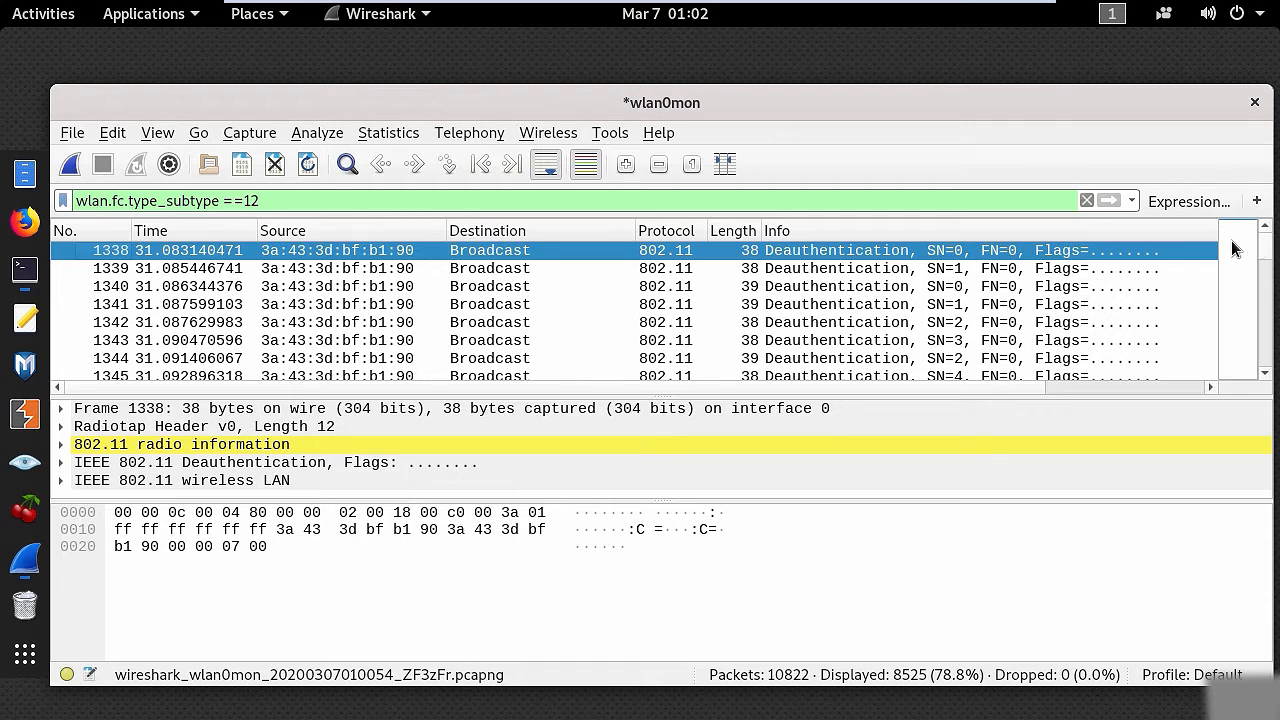
mouse_move(789, 201)
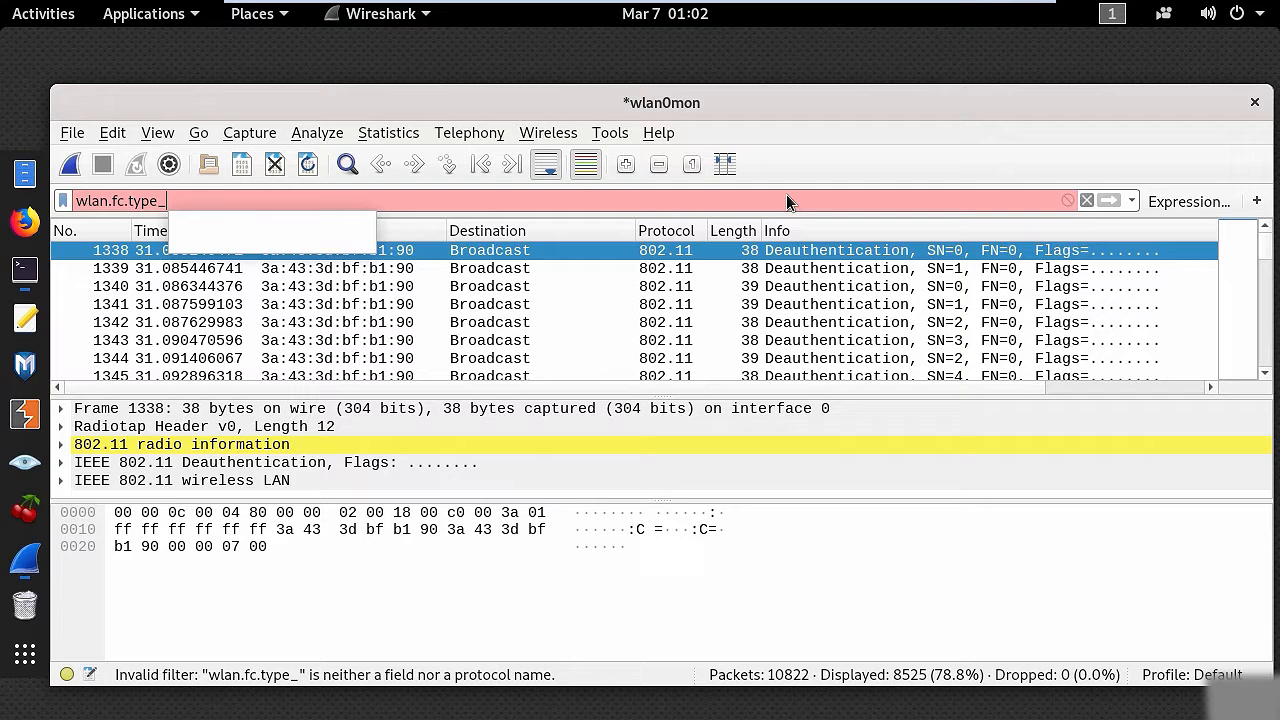
type("wlan.bs")
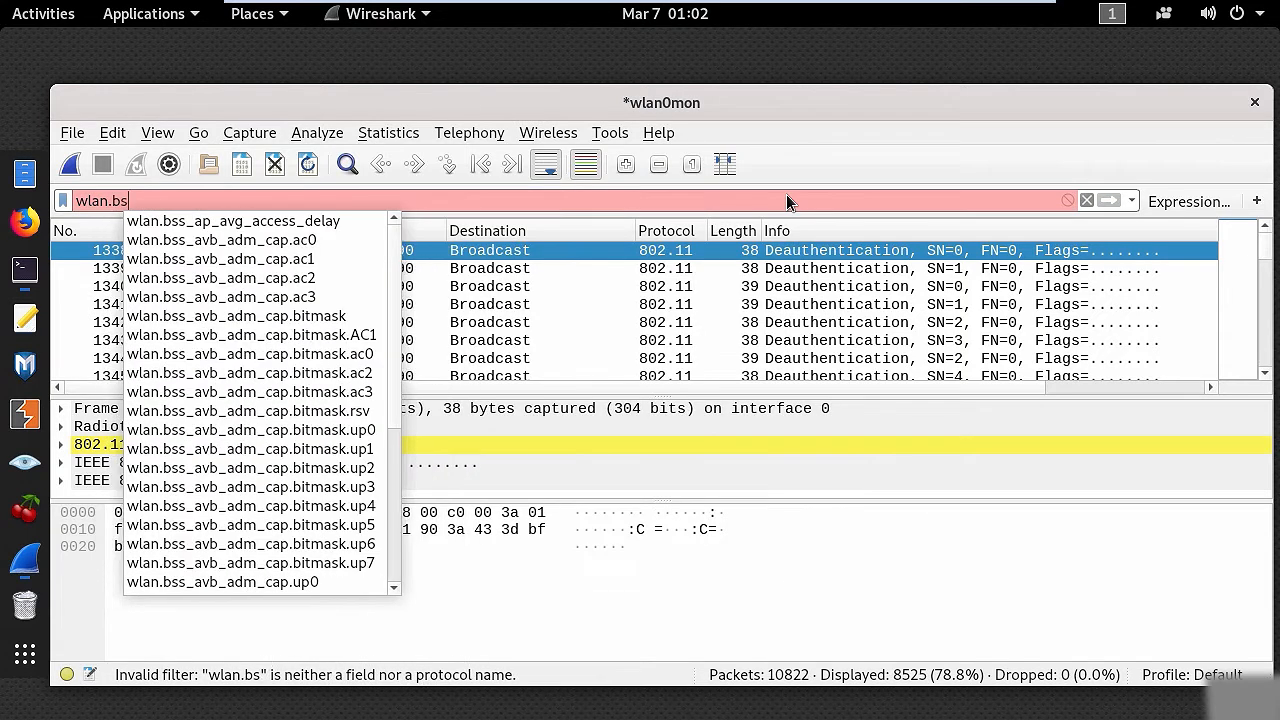